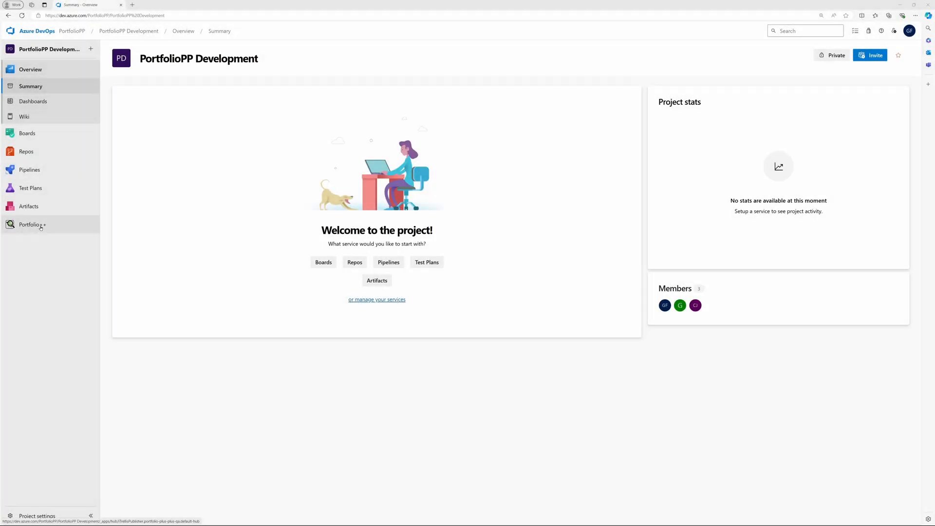
Open Portfolio++ from the project's left navigation.
left_click(31, 225)
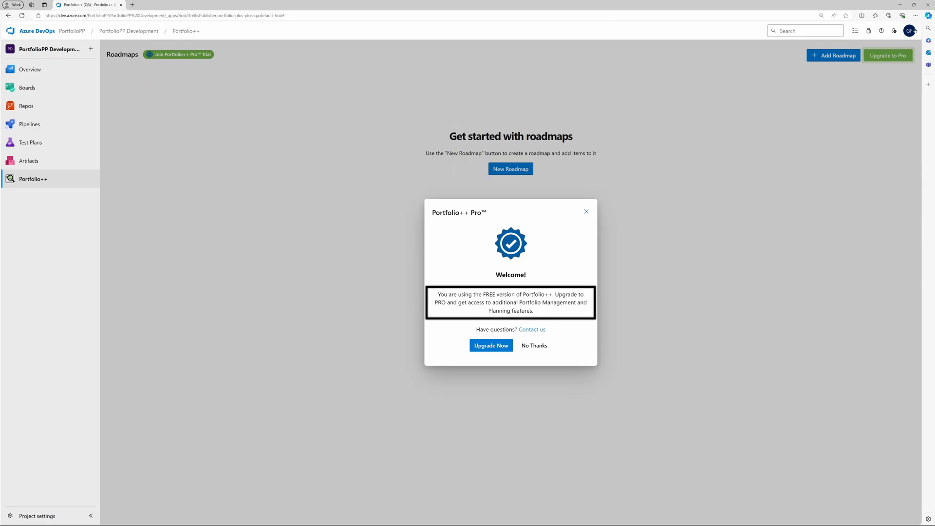
mouse_move(544, 239)
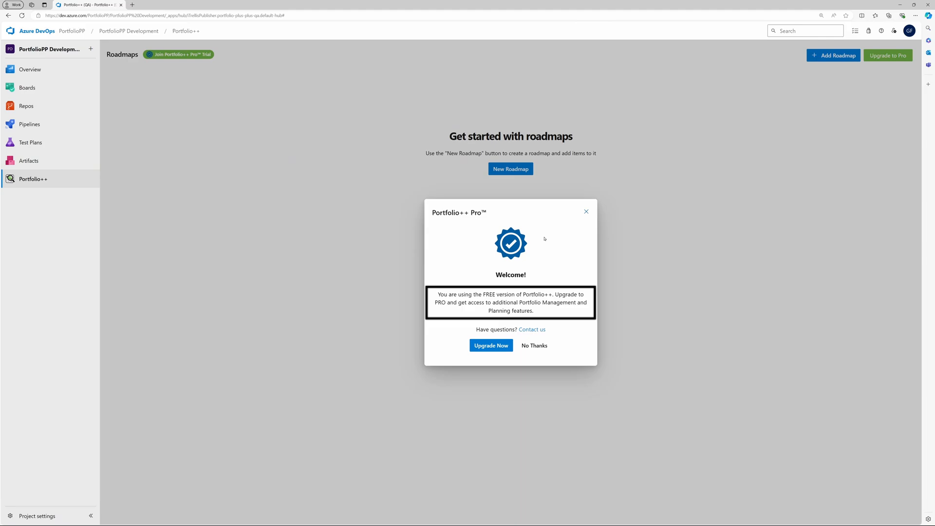
mouse_move(586, 212)
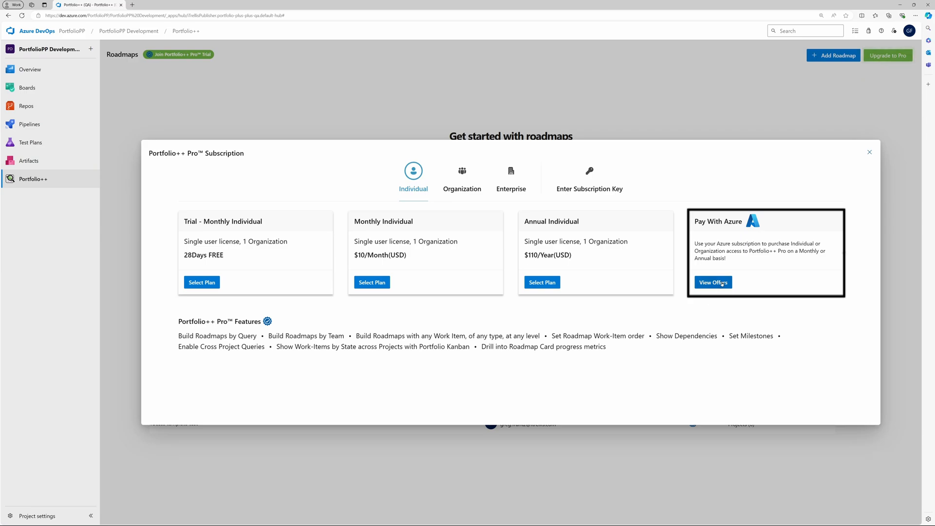
View the Pay With Azure offers and inspect the enlarged sign-up process diagram.
left_click(712, 282)
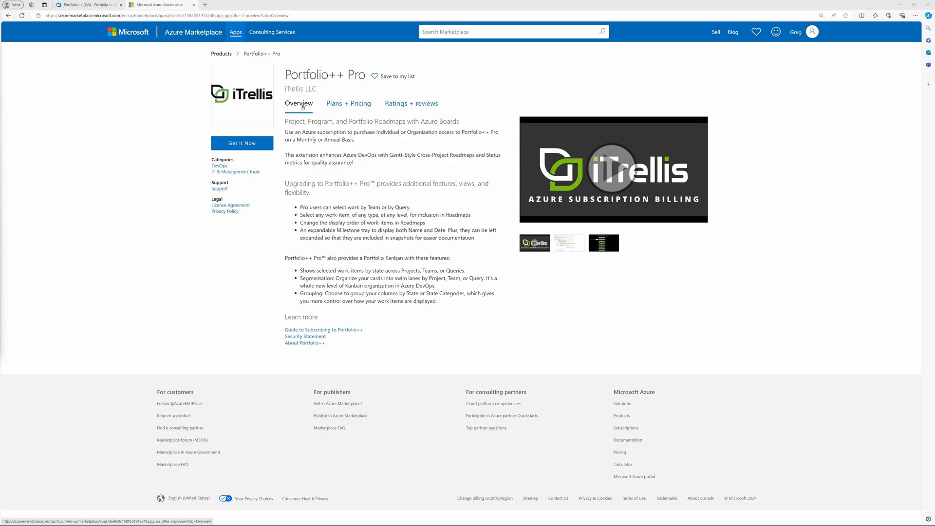
mouse_move(325, 134)
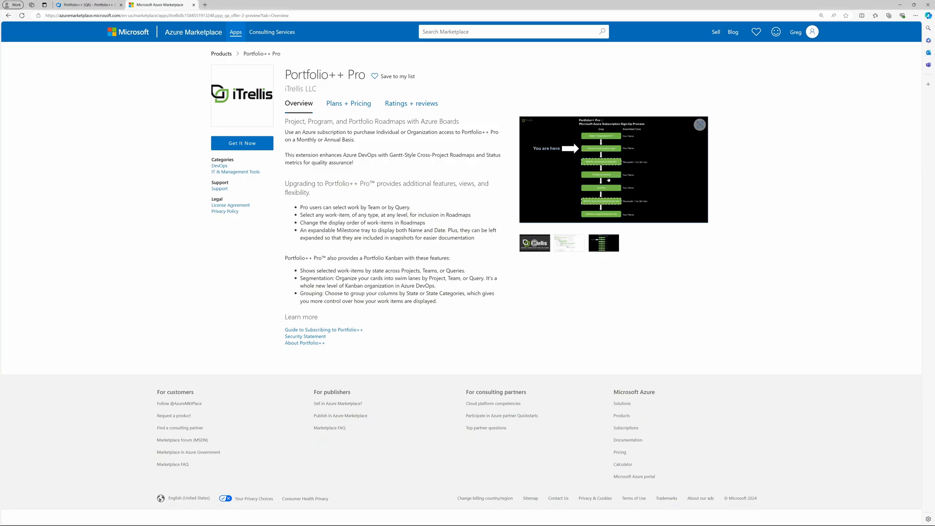
left_click(613, 170)
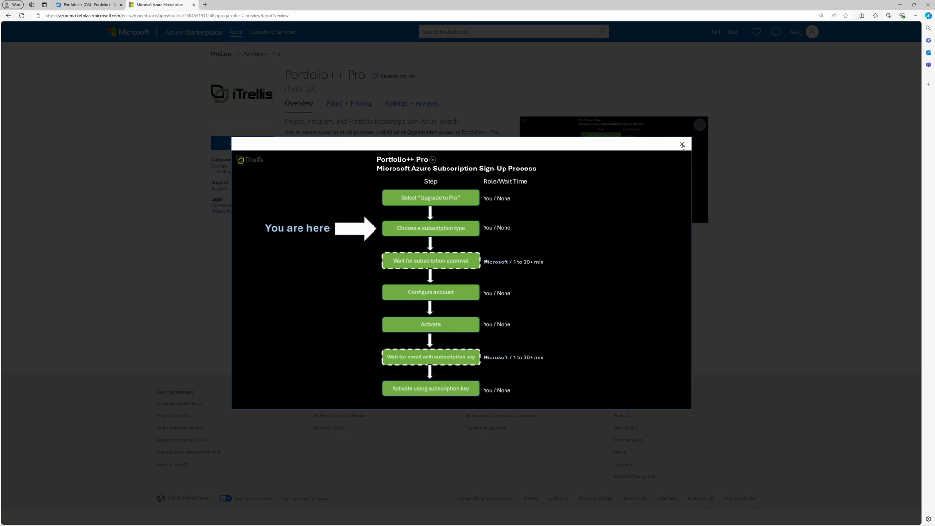
left_click(681, 145)
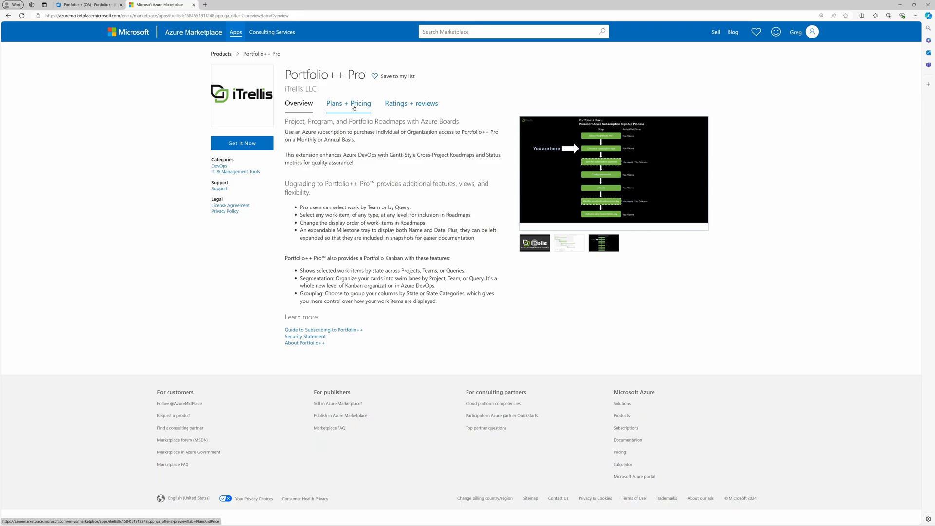
Choose Get it now on the Monthly Individual Plan and sign in.
left_click(348, 103)
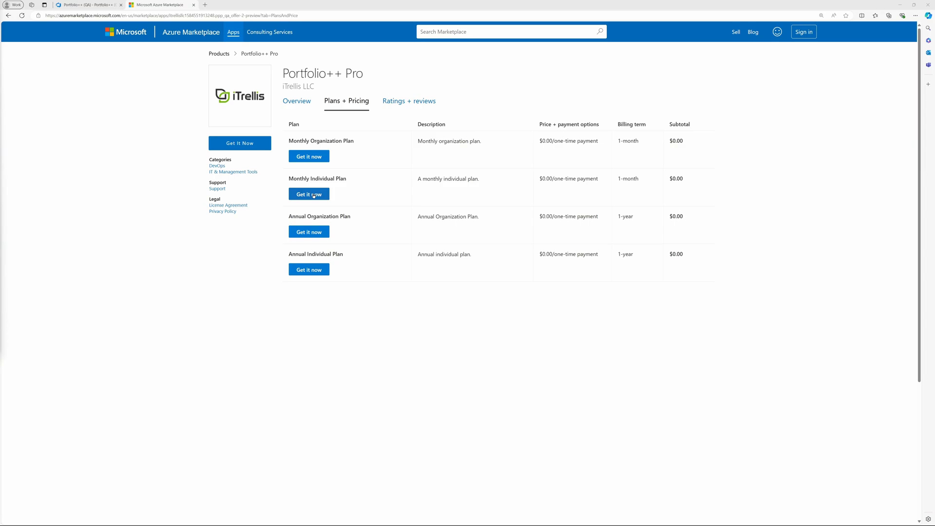
left_click(309, 194)
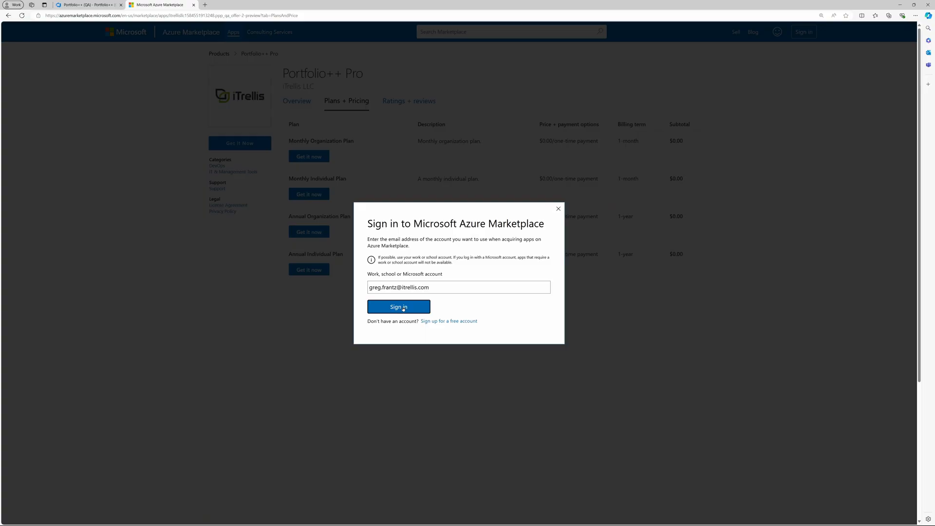
left_click(399, 306)
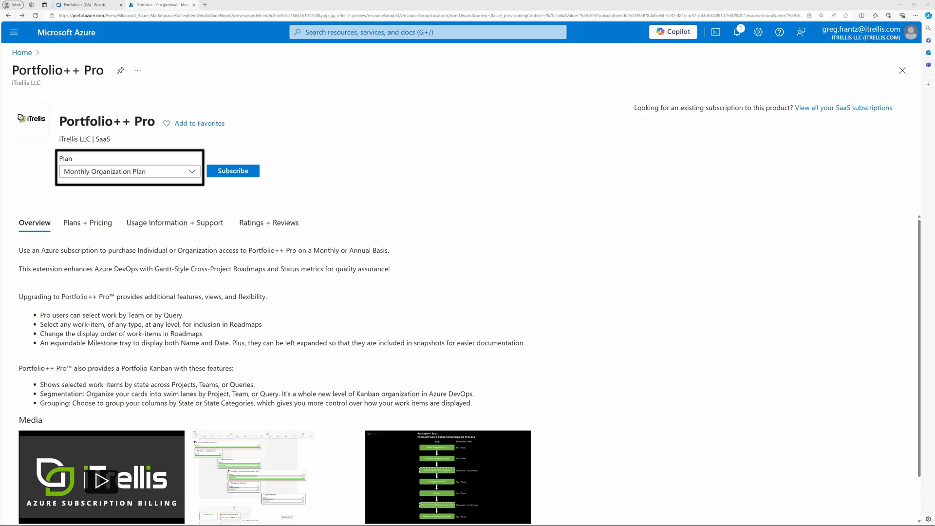
Select the Monthly Individual Plan and start the subscription.
left_click(129, 171)
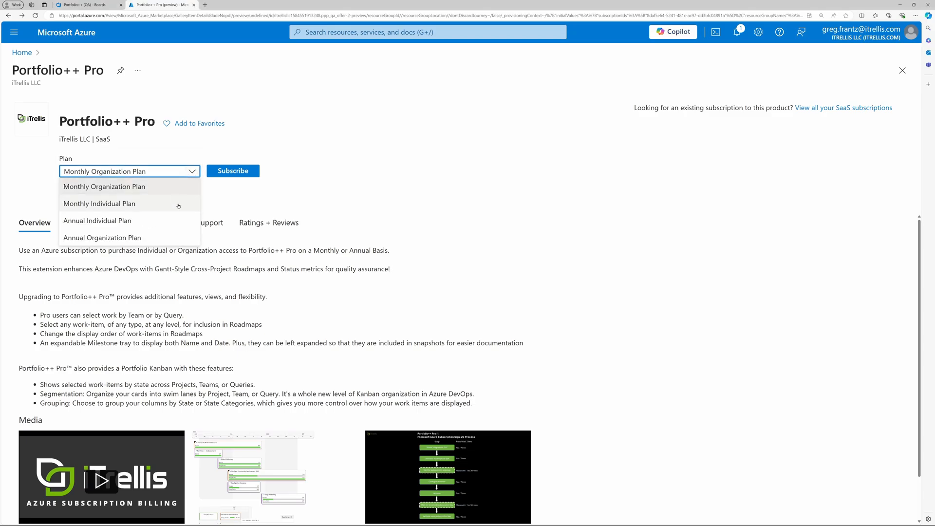
left_click(100, 204)
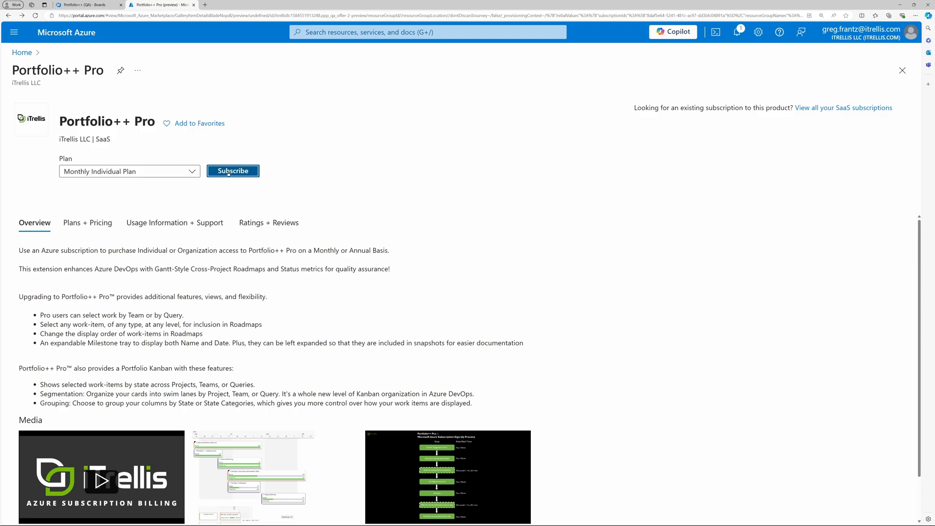
left_click(233, 171)
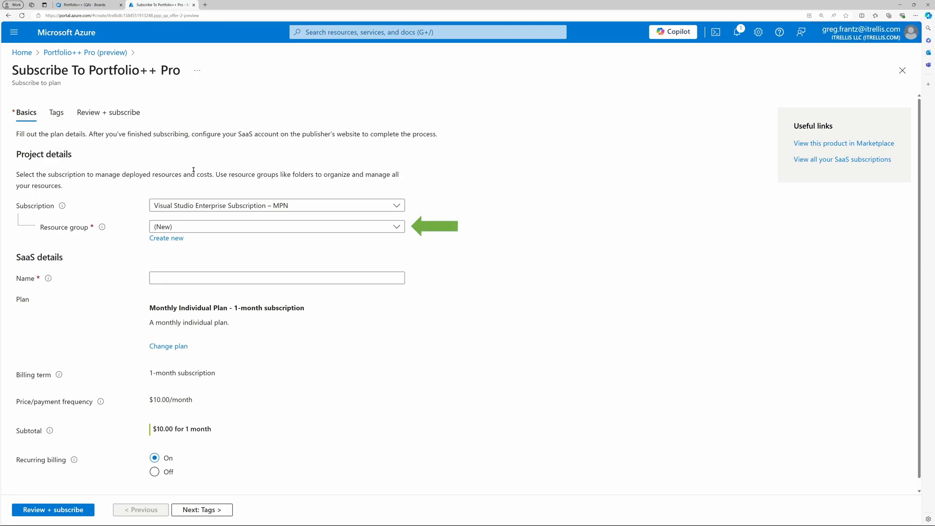
Subscribe as PortfolioPPPro under resource group PortfolioPP-RG after reviewing.
left_click(276, 226)
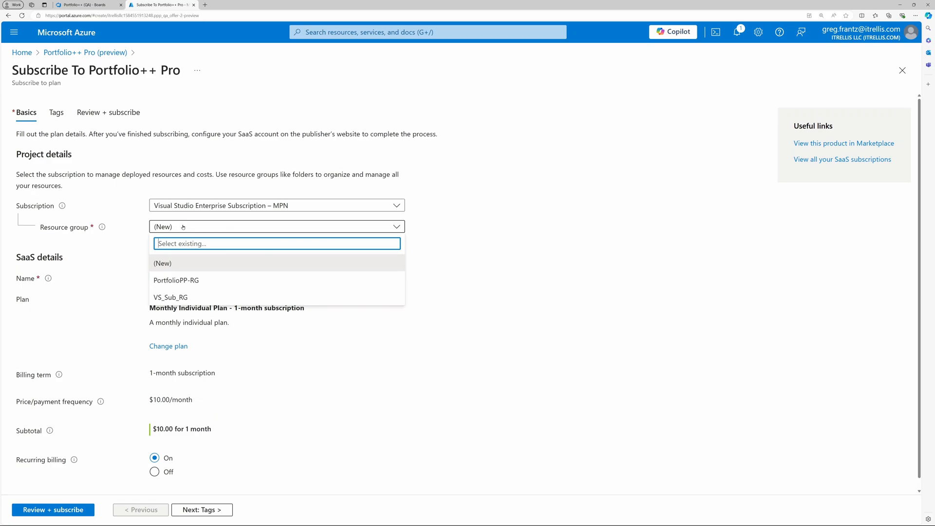
mouse_move(226, 229)
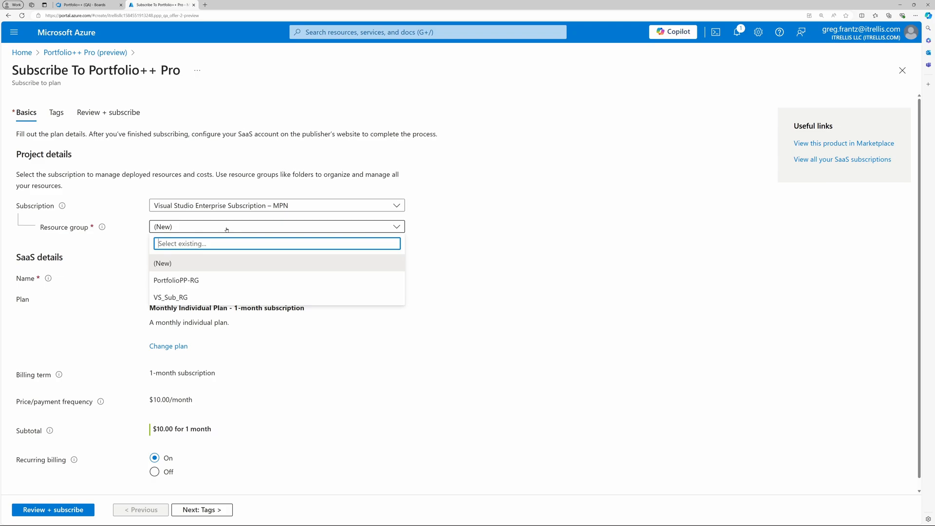
left_click(176, 280)
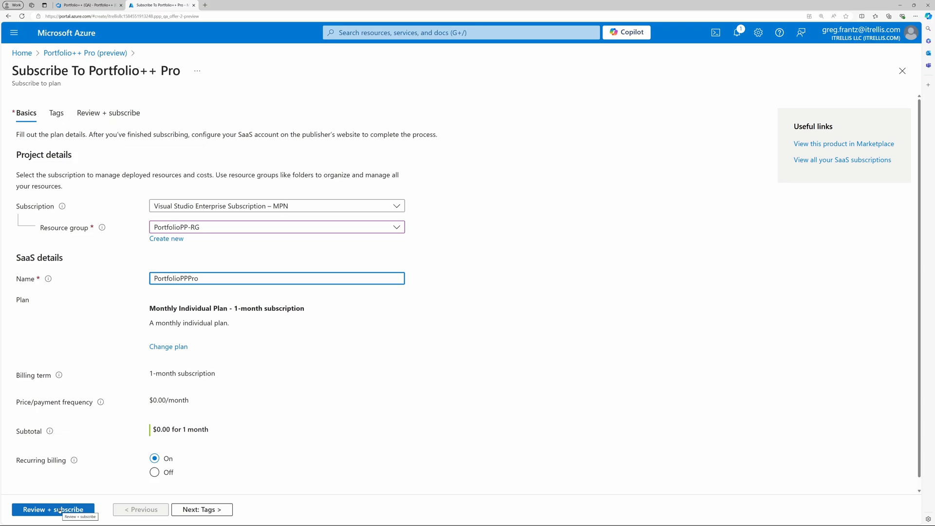
left_click(52, 509)
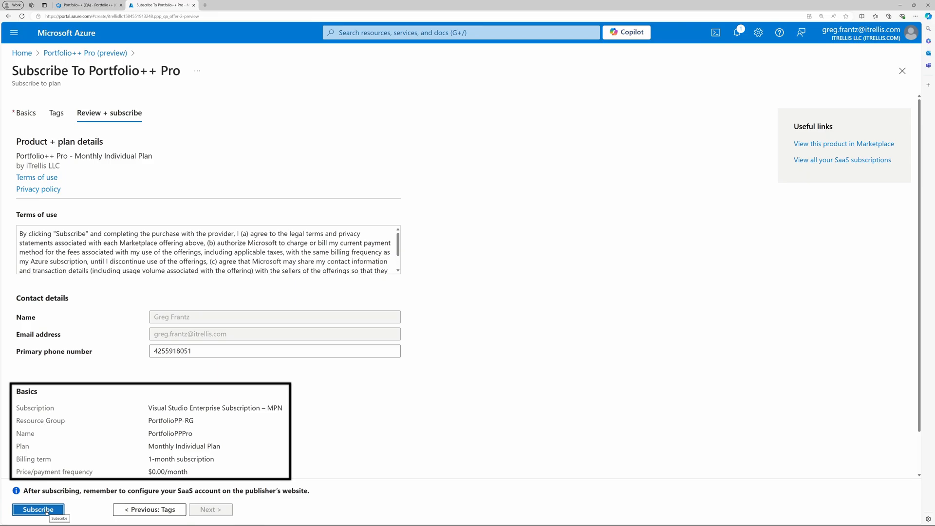
left_click(38, 510)
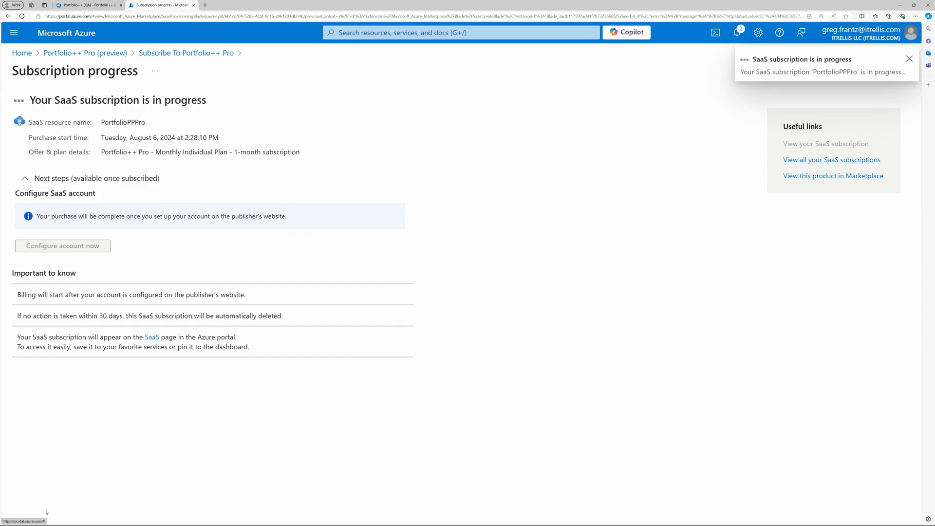
After the subscription completes, choose Configure account now to reach the publisher site.
left_click(909, 59)
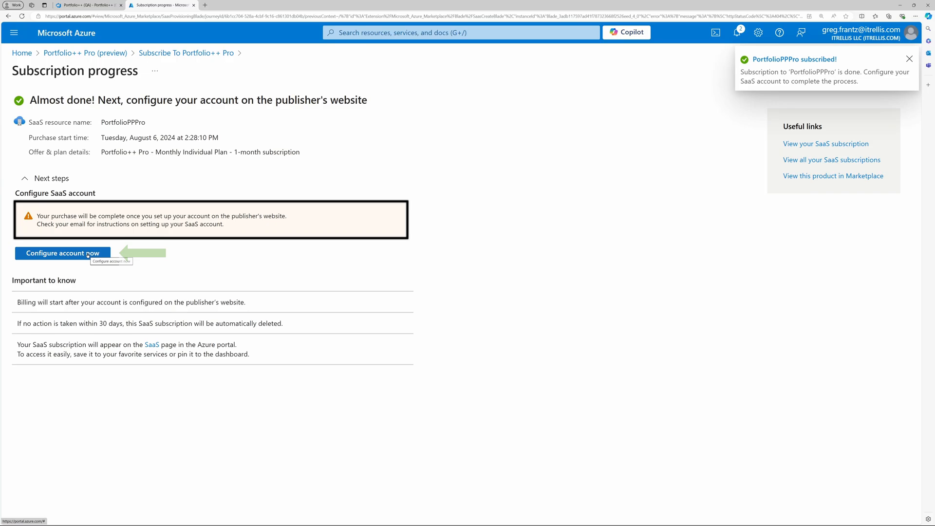
left_click(62, 253)
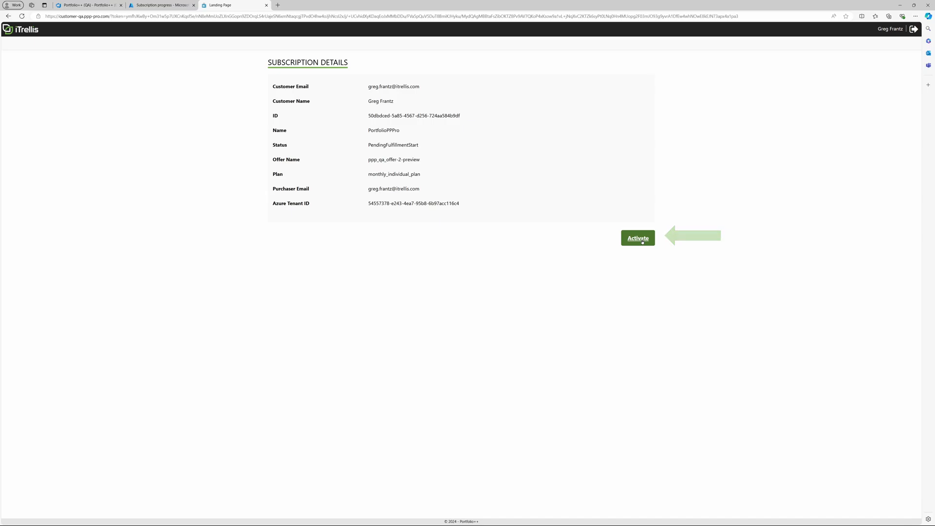
Activate PortfolioPPPro on the iTrellis page and open the activation key email.
left_click(638, 237)
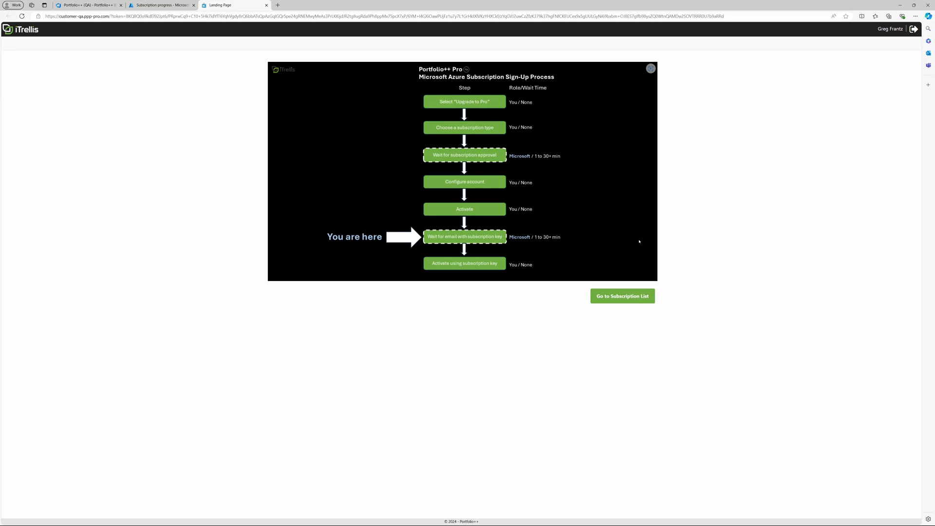
mouse_move(639, 254)
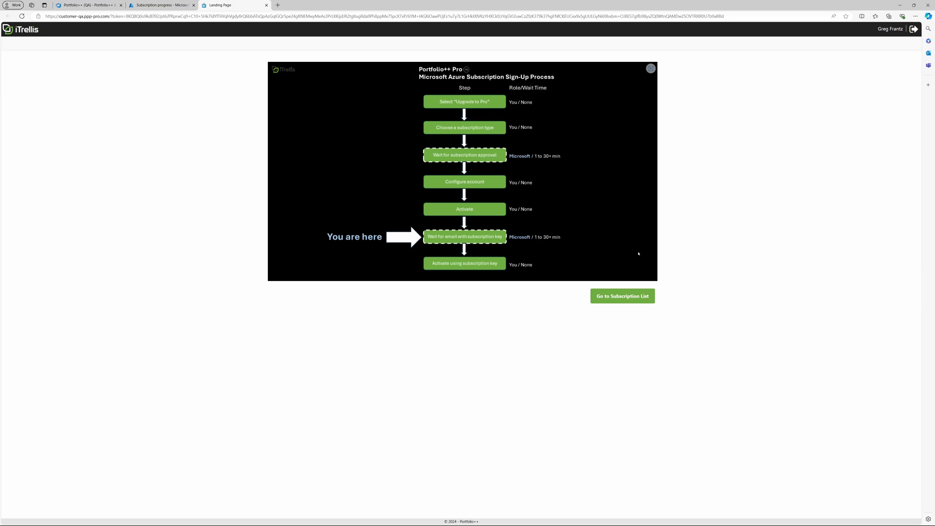
left_click(622, 296)
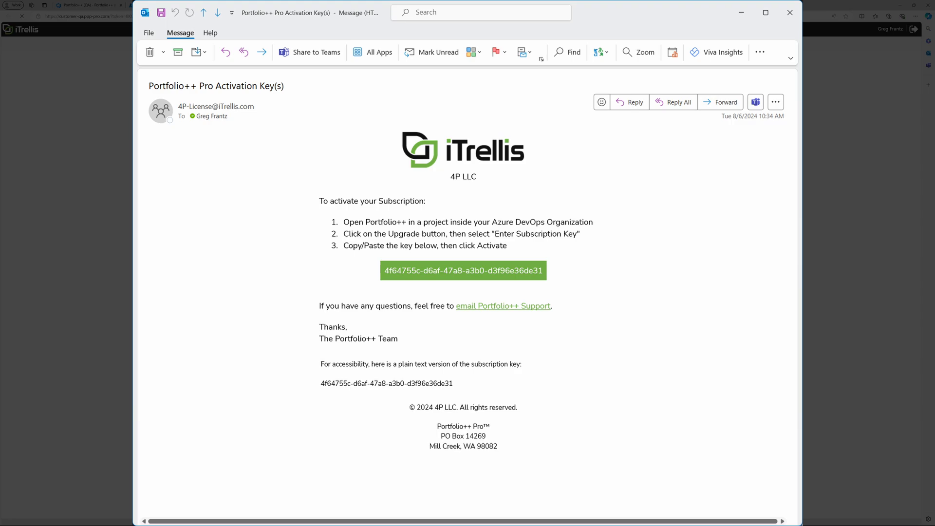
Return from Outlook to the PortfolioPP Development project in Azure DevOps.
left_click(462, 271)
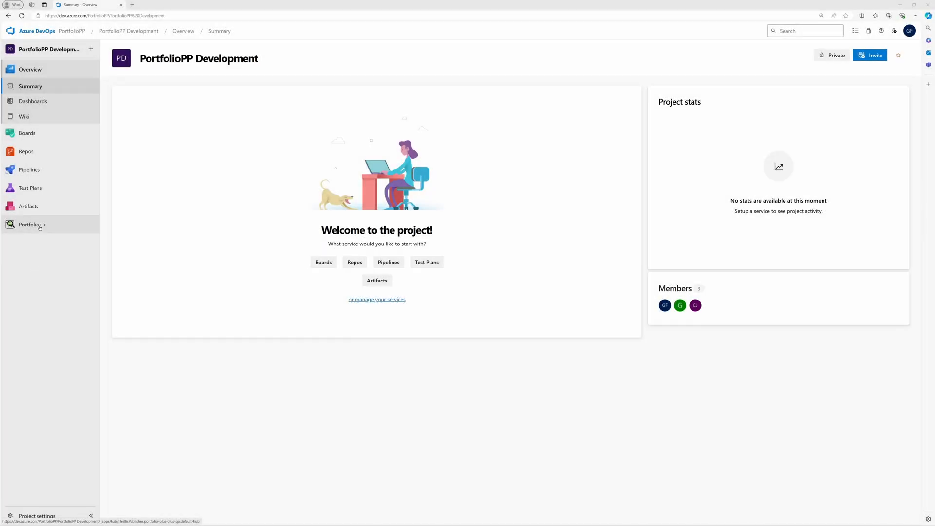
left_click(32, 225)
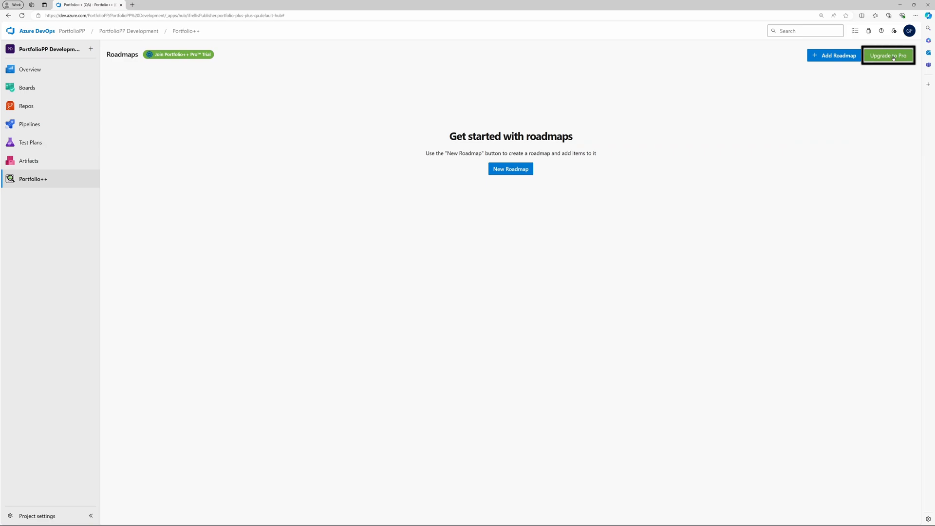
left_click(888, 55)
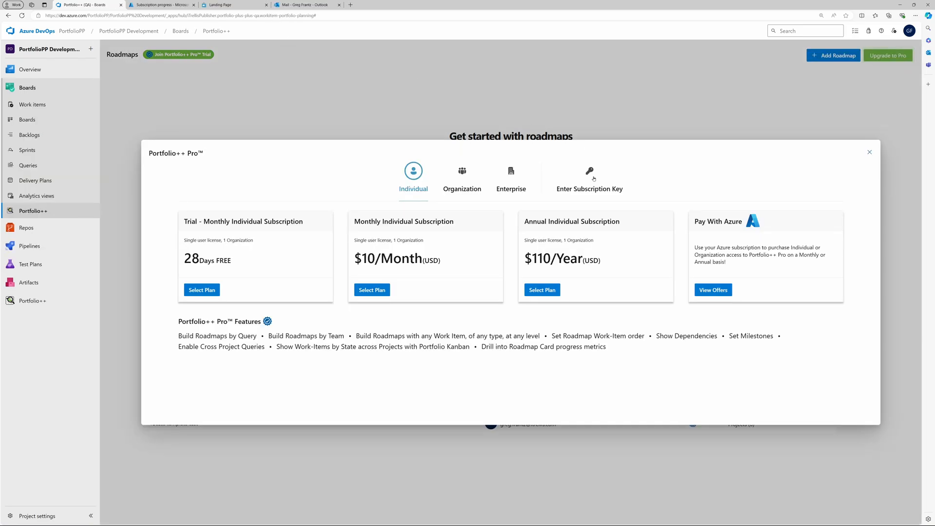
left_click(588, 178)
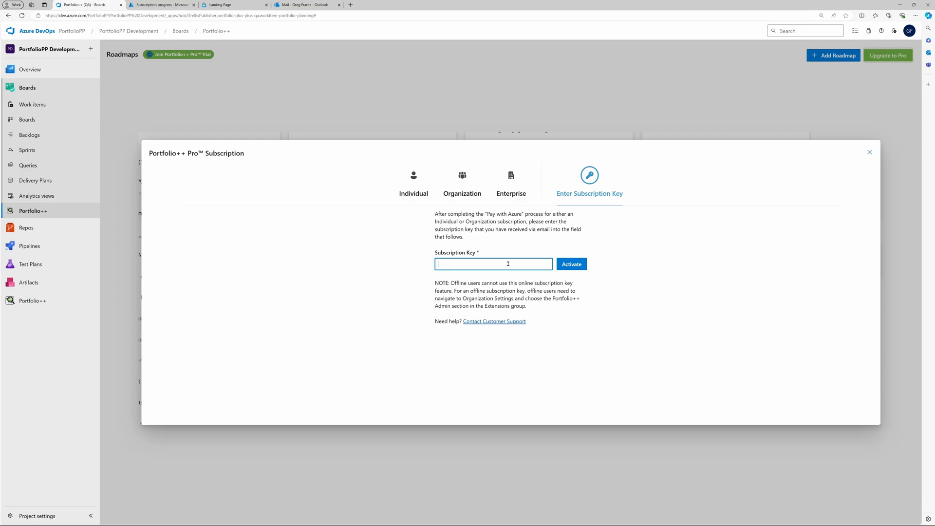
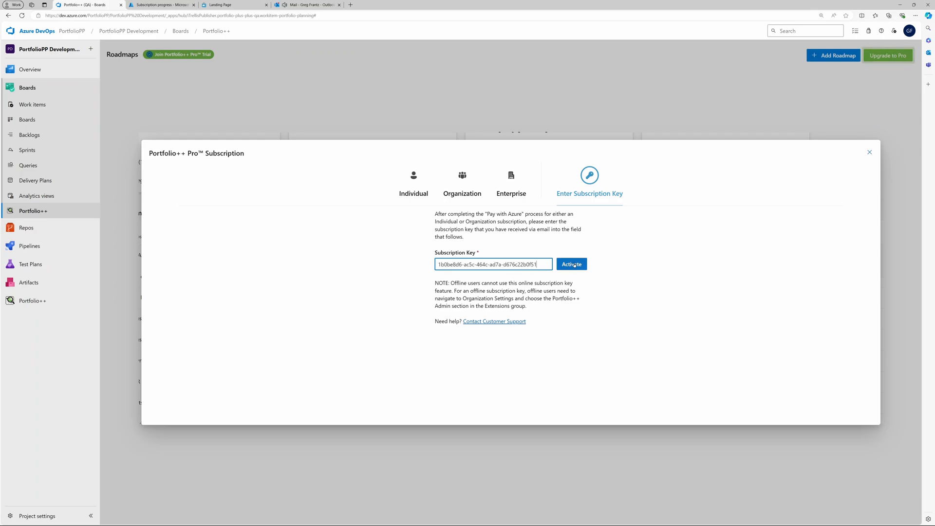
left_click(571, 264)
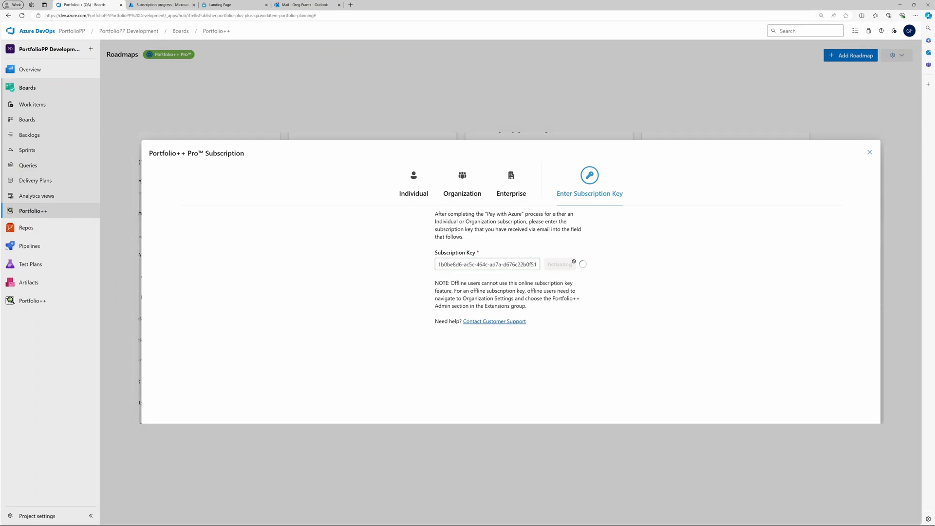
left_click(558, 264)
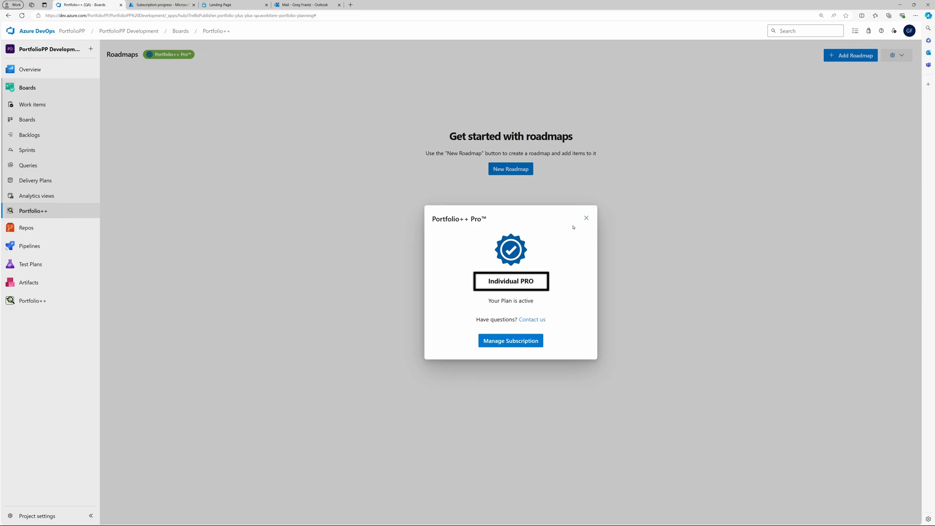